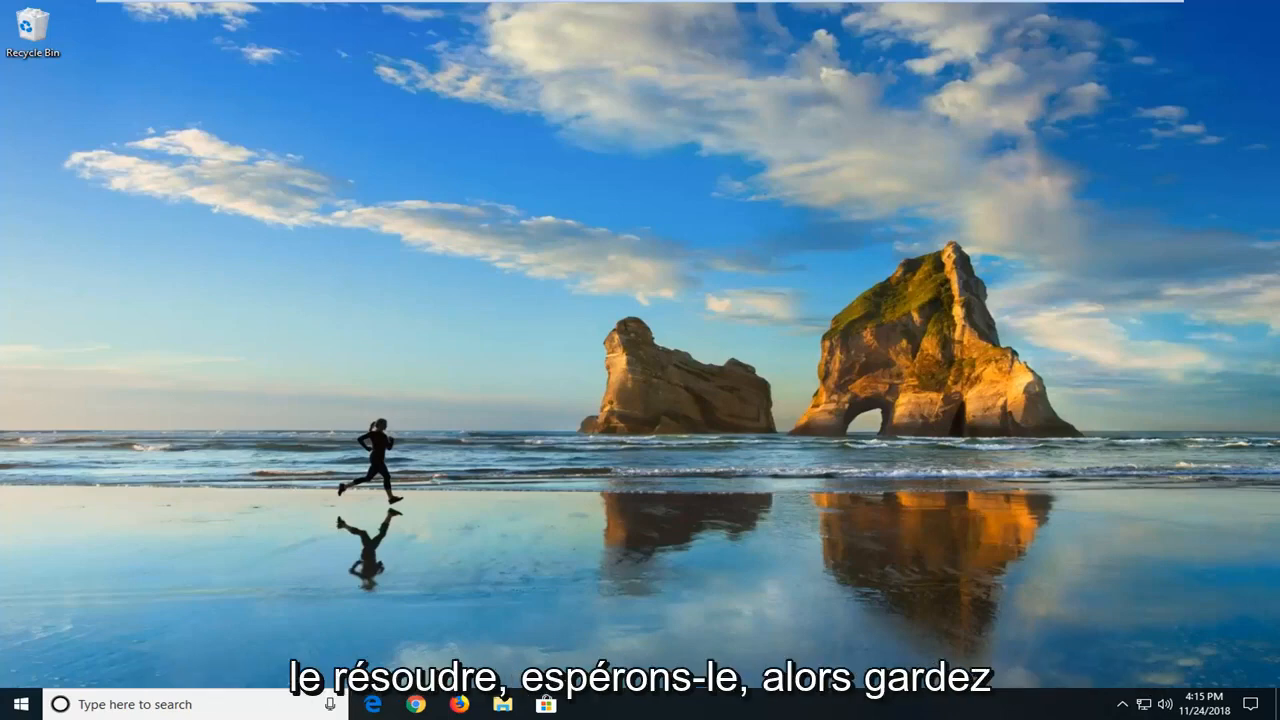
mouse_move(531, 293)
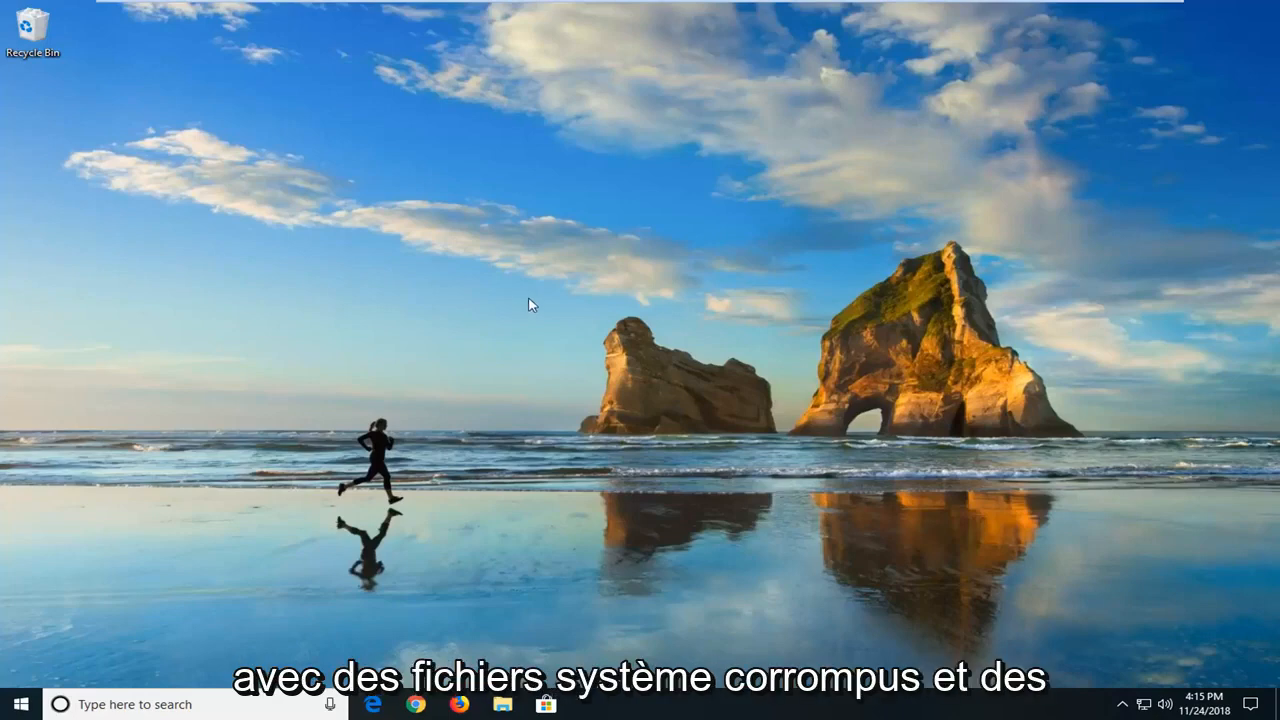
mouse_move(735, 358)
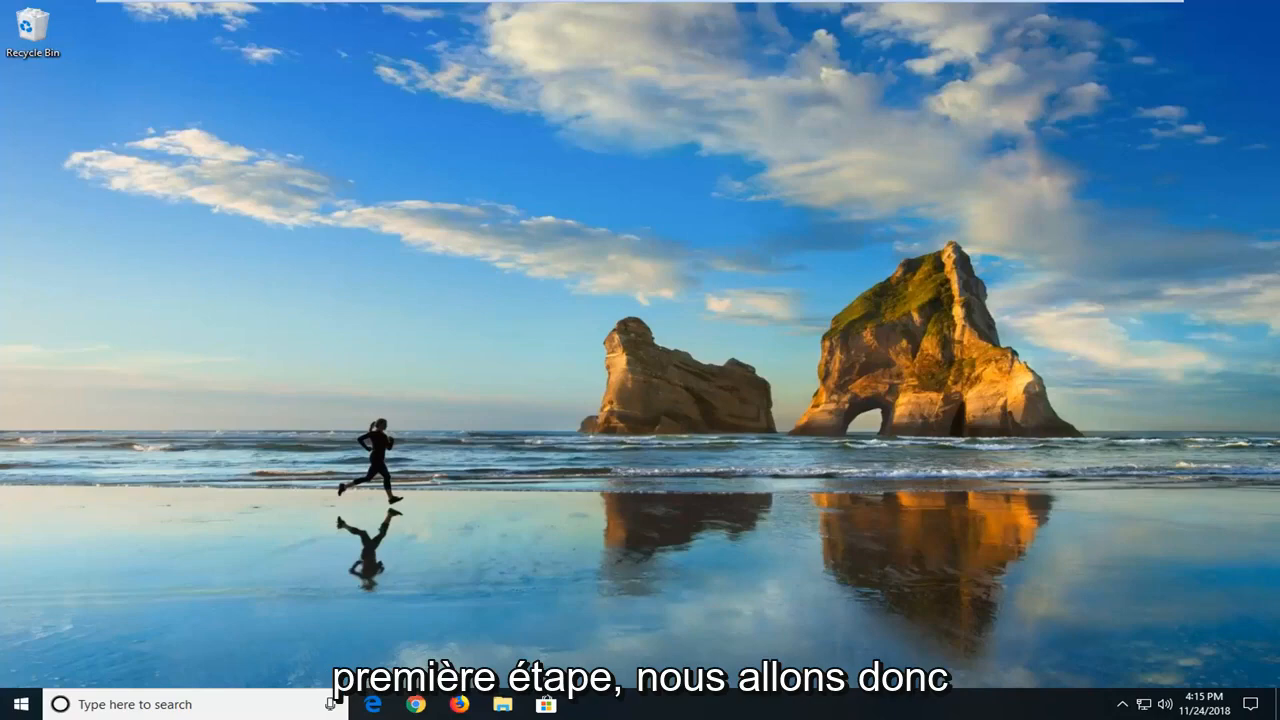
mouse_move(114, 592)
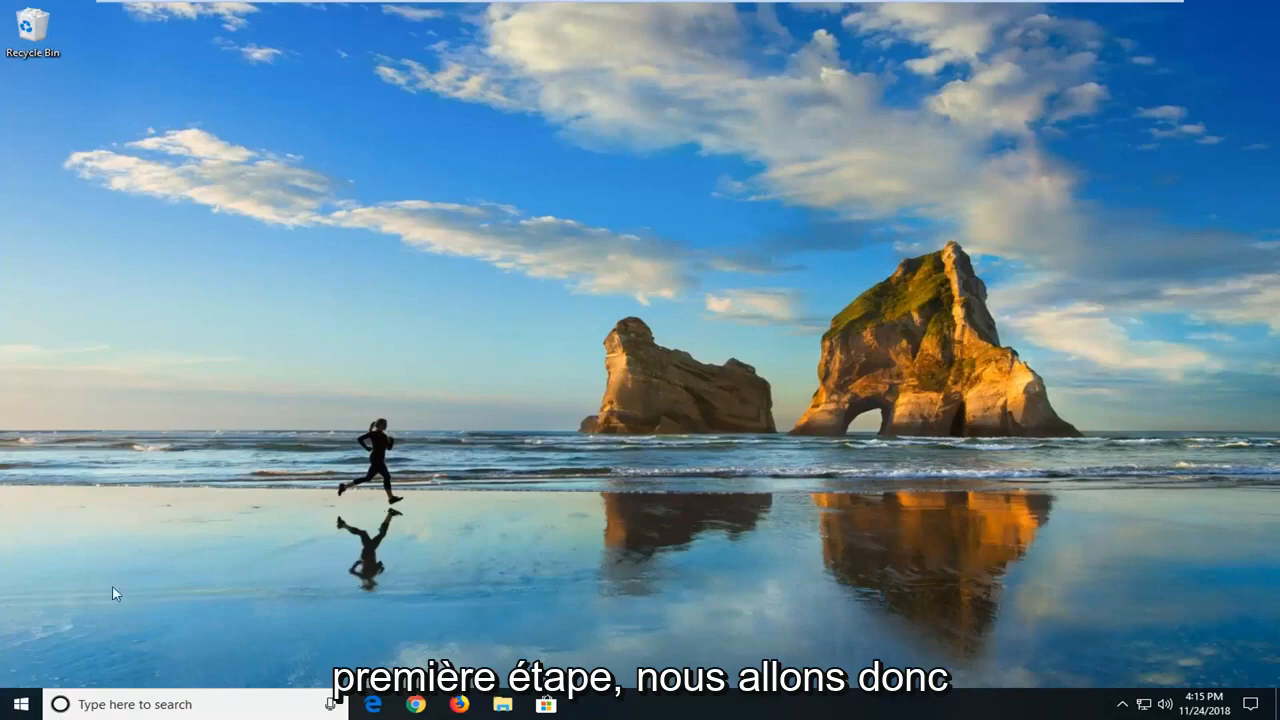
Search the Start menu for 'device manager' and launch Device Manager
left_click(18, 704)
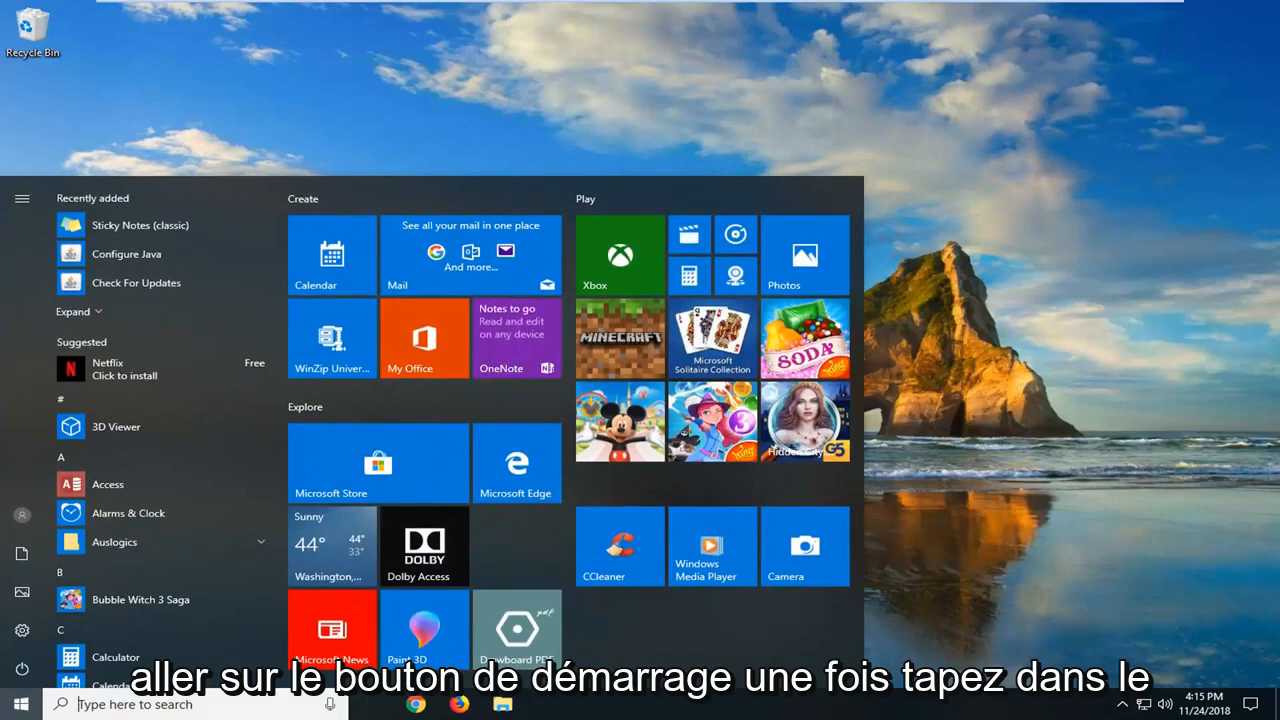
type("device manager")
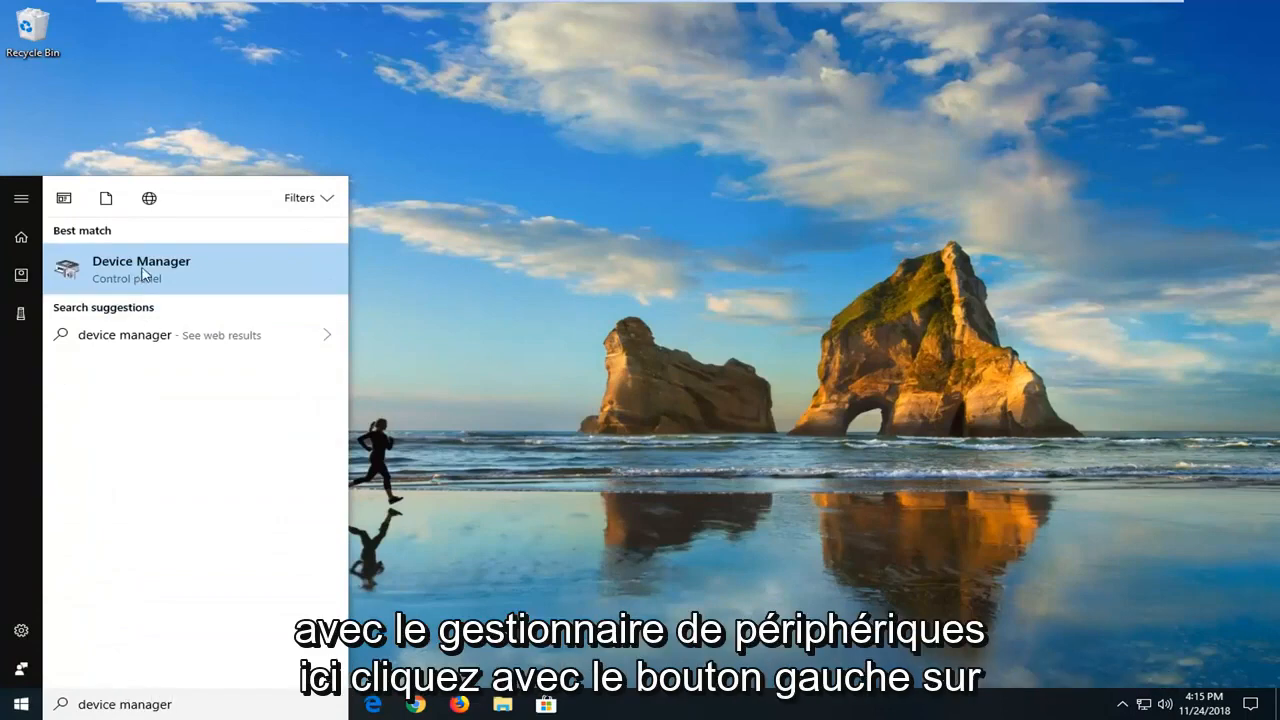
left_click(141, 269)
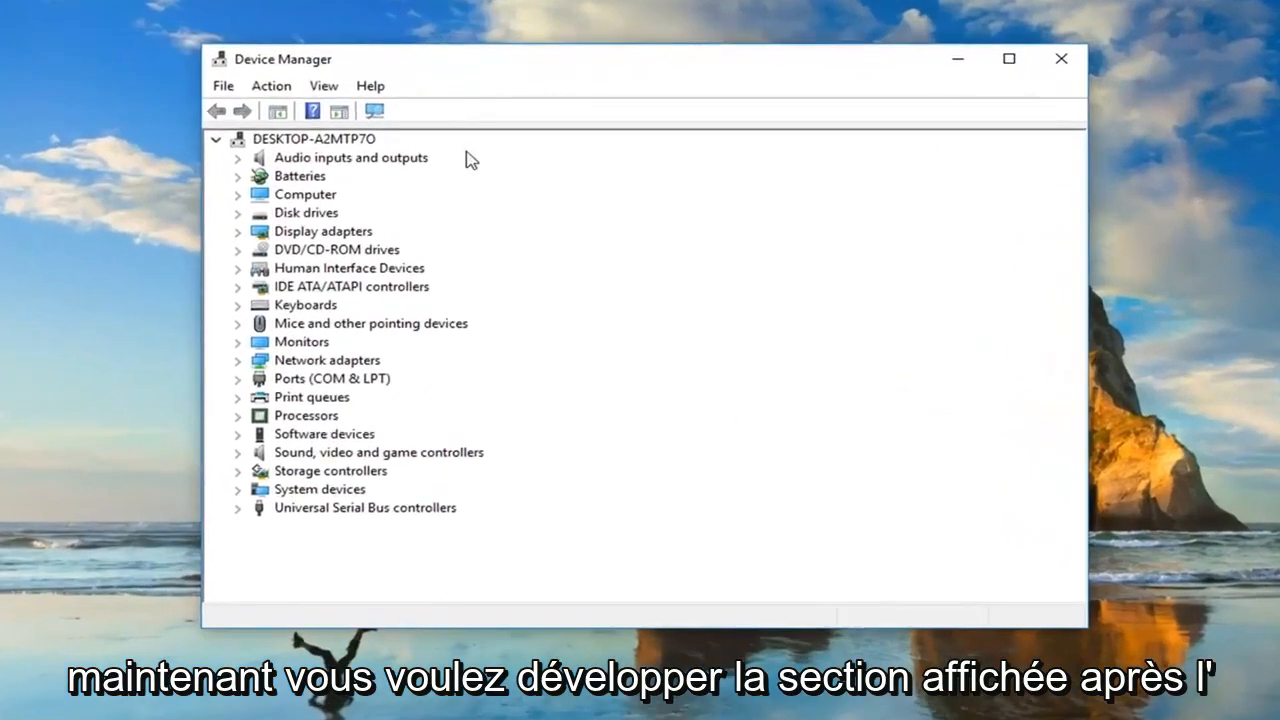
Expand Display adapters and uninstall the VMware SVGA 3D adapter, confirming the dialog
left_click(322, 231)
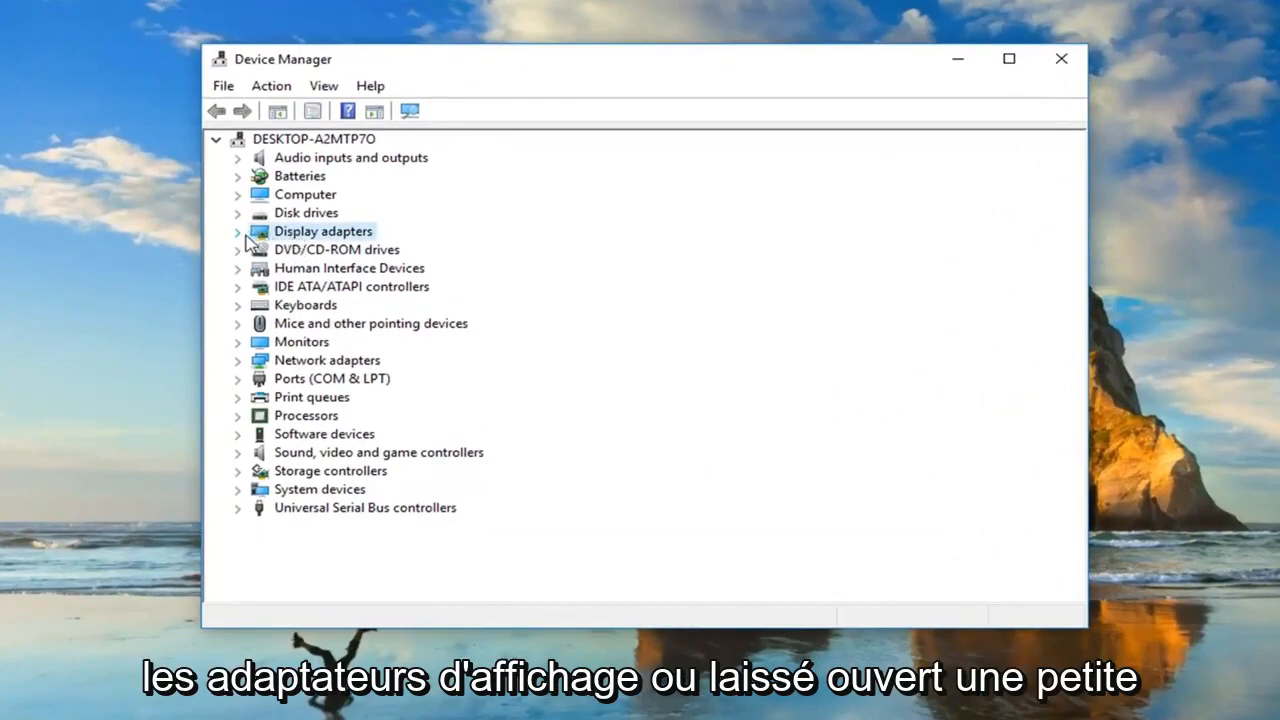
left_click(237, 231)
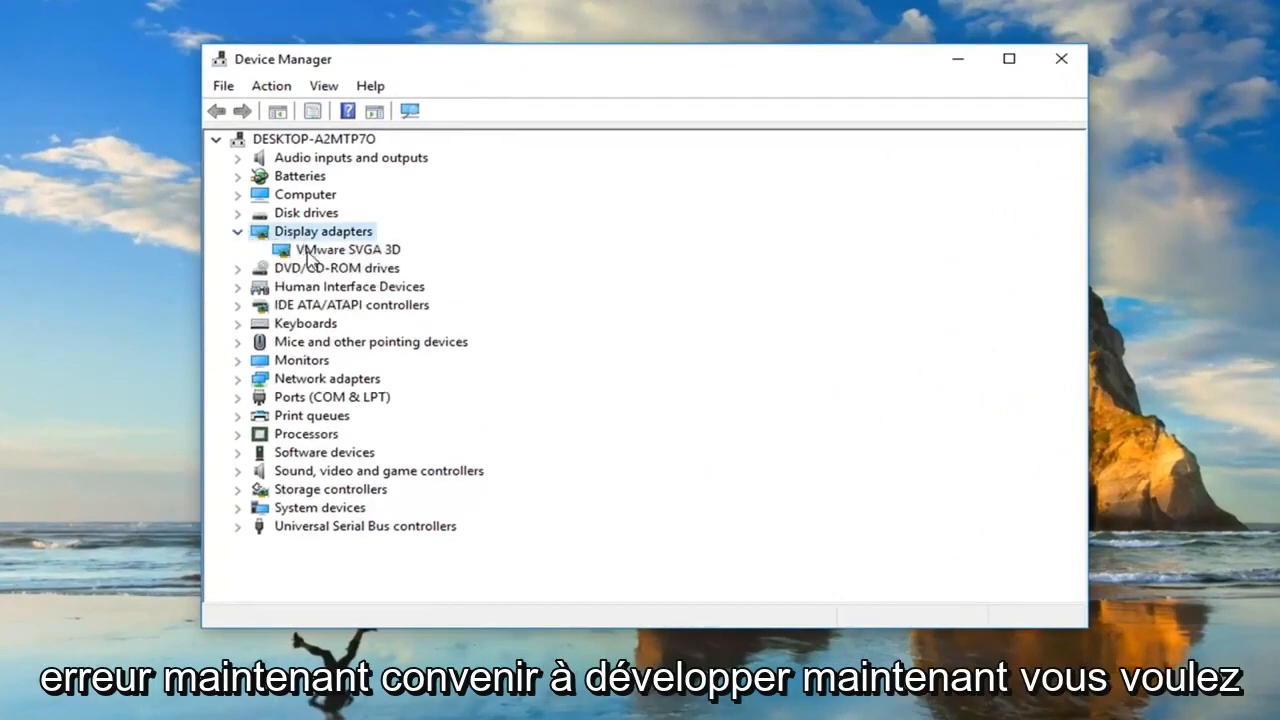
left_click(348, 249)
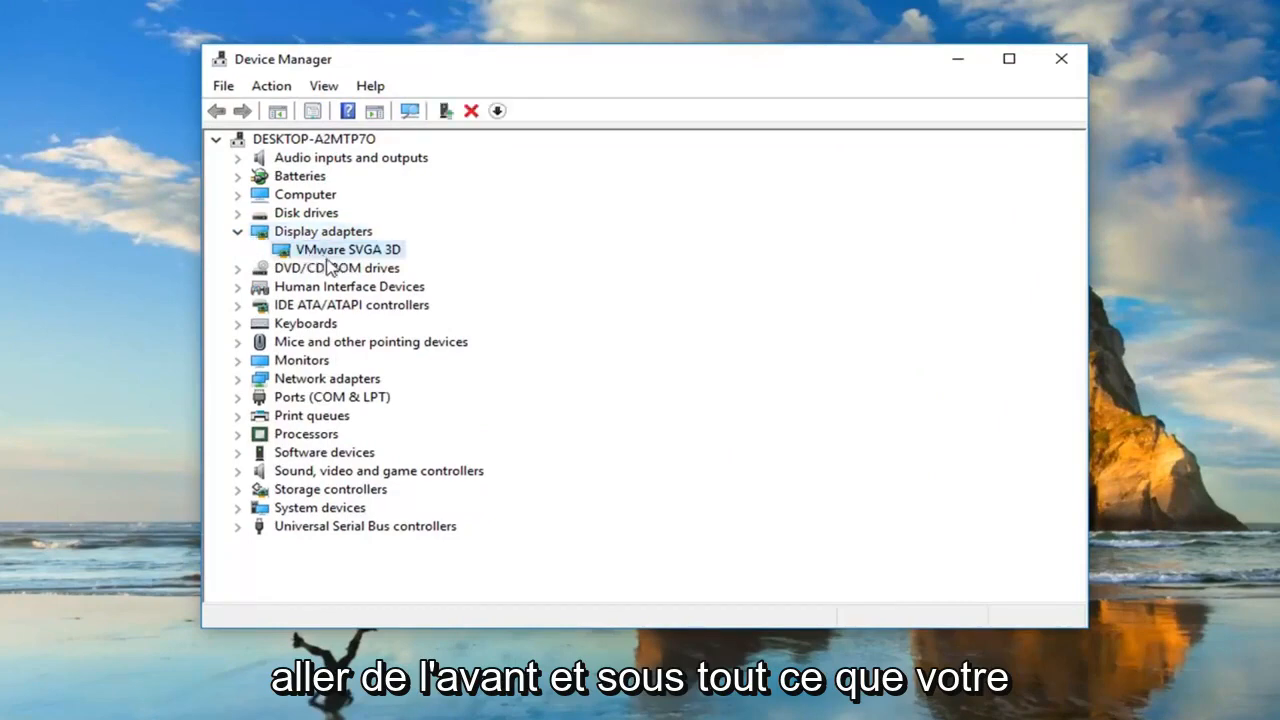
right_click(340, 249)
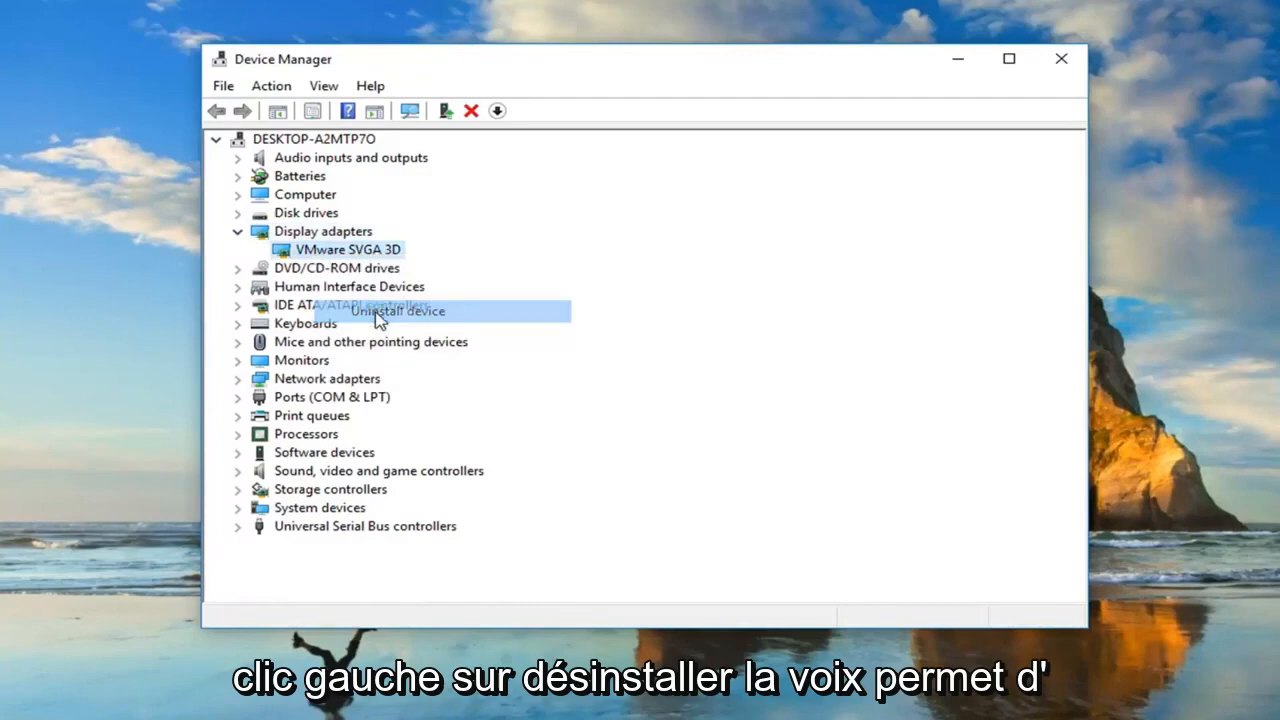
left_click(397, 311)
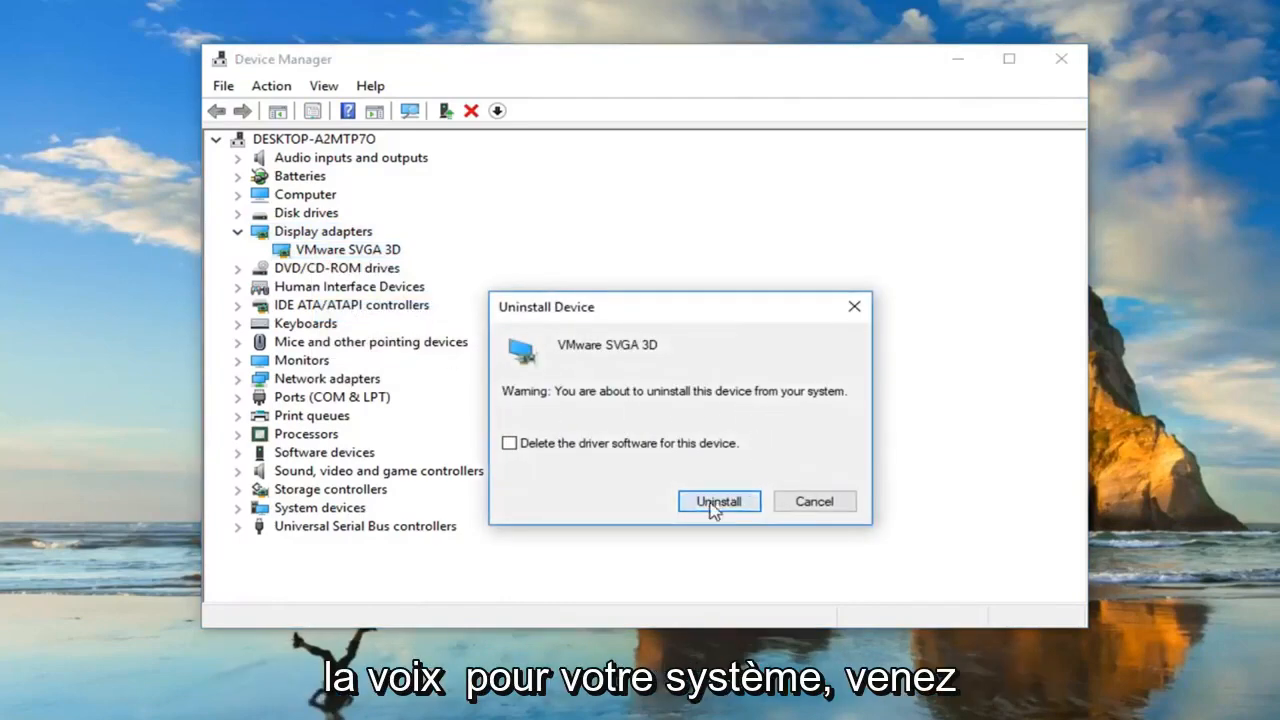
left_click(718, 501)
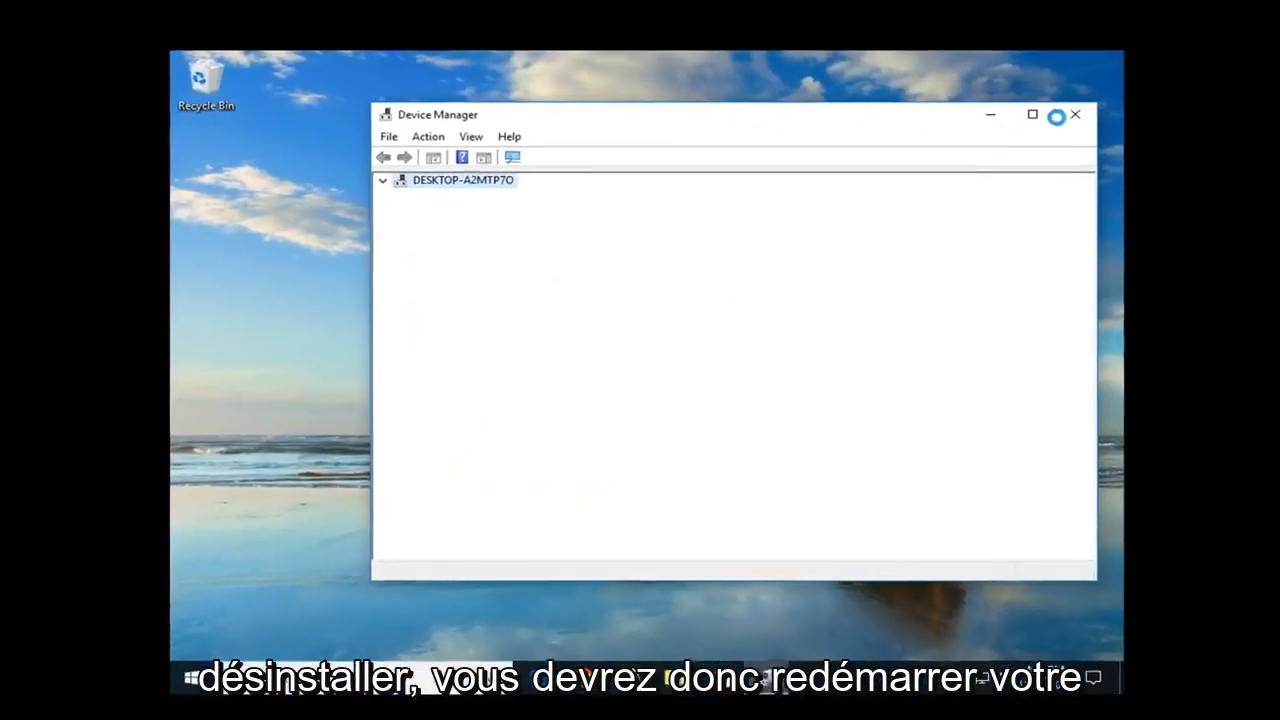
Close the Device Manager window
left_click(382, 180)
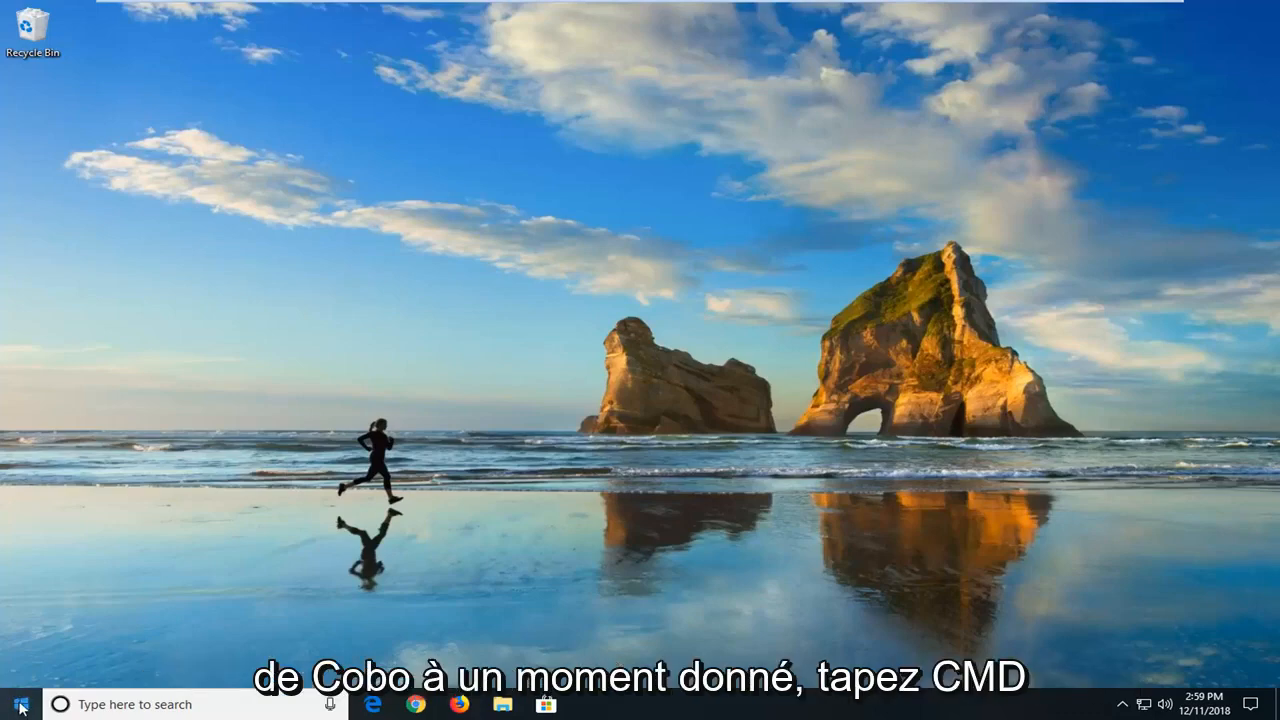
Search for cmd and run Command Prompt as administrator, approving User Account Control
left_click(18, 704)
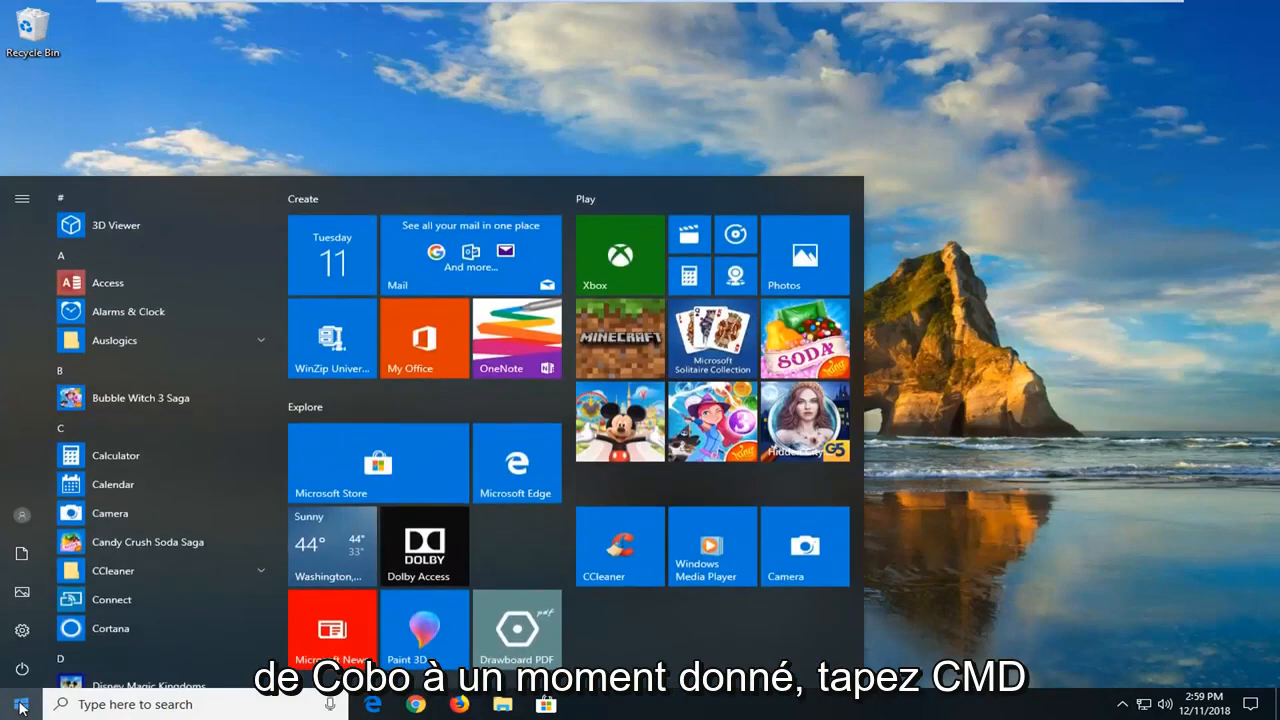
type("cmd")
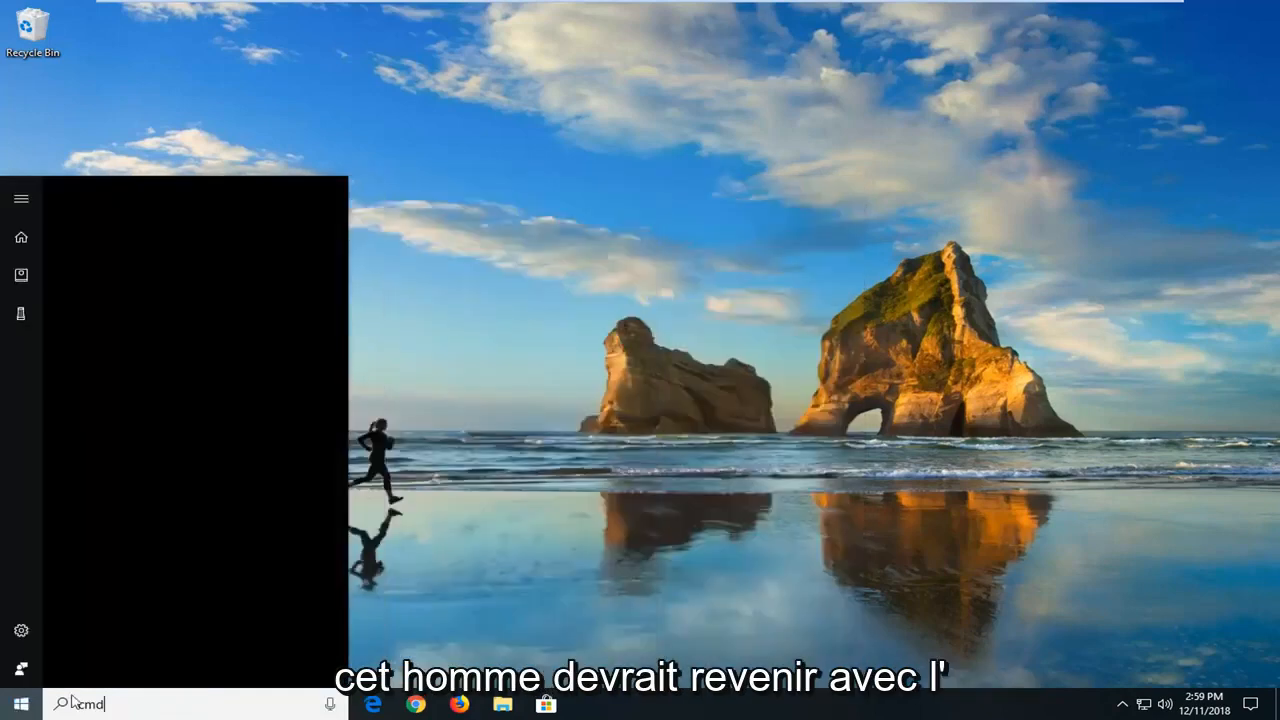
type("cmd")
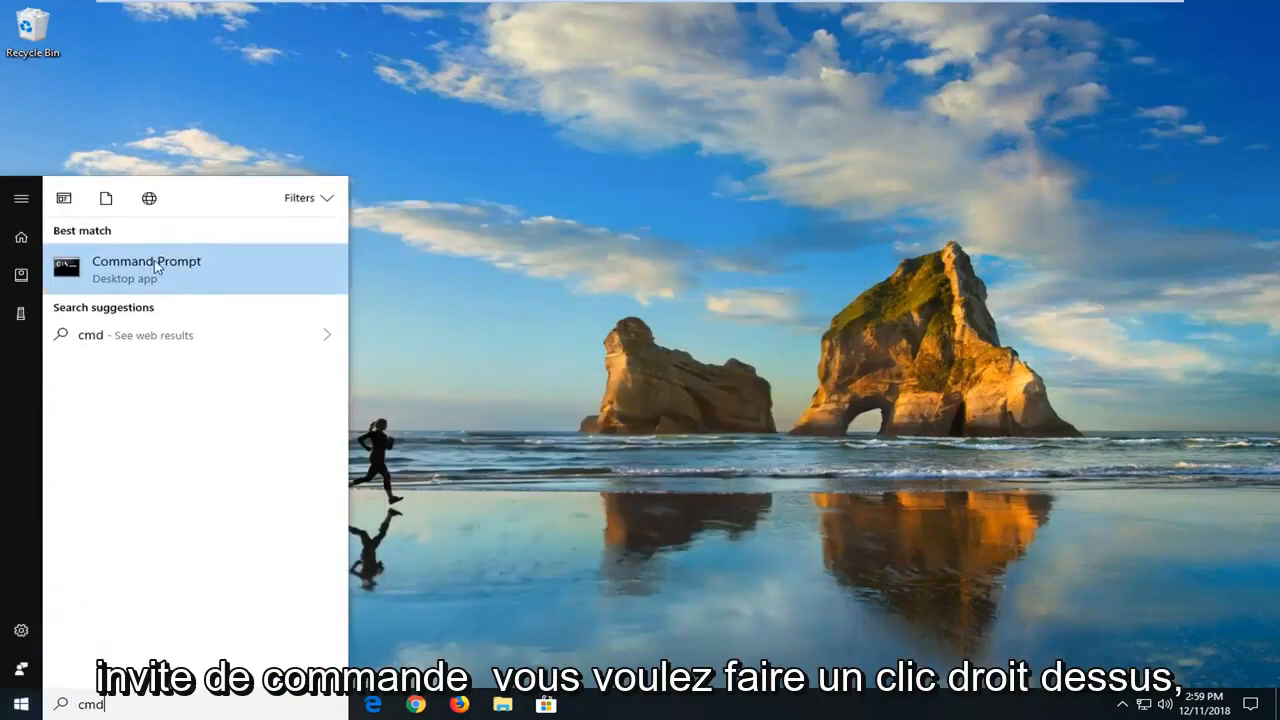
right_click(145, 267)
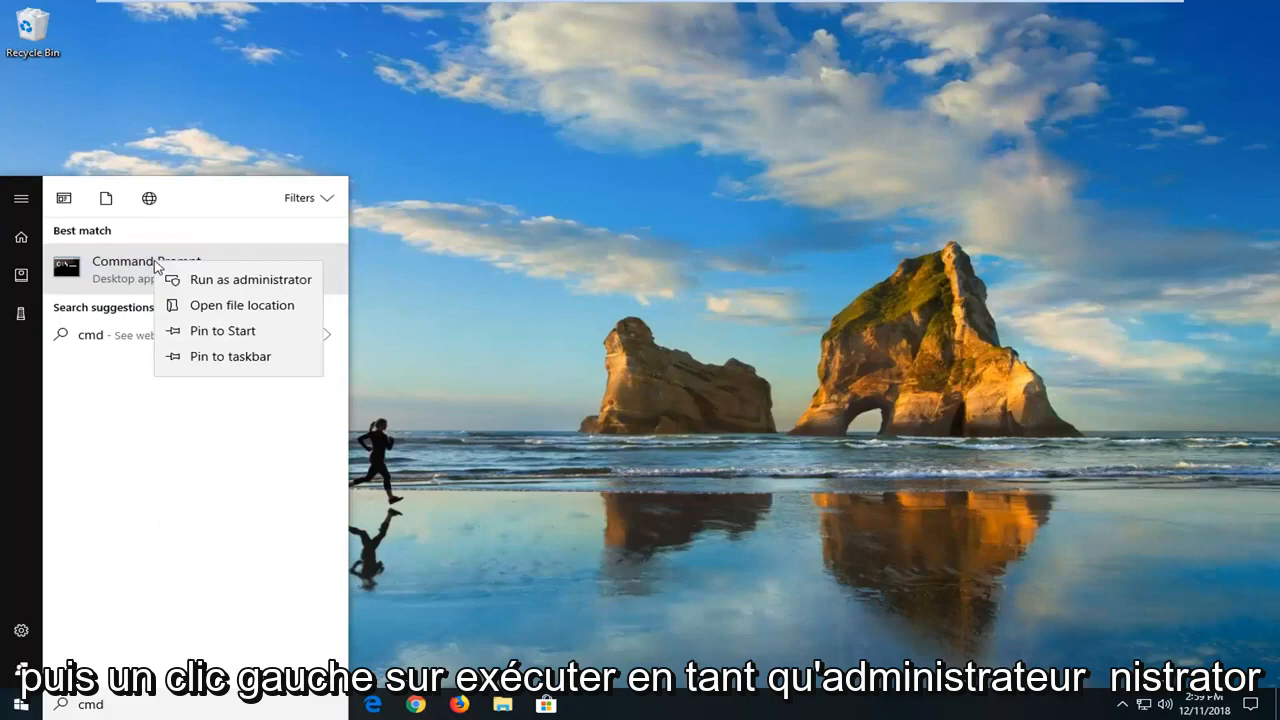
left_click(250, 279)
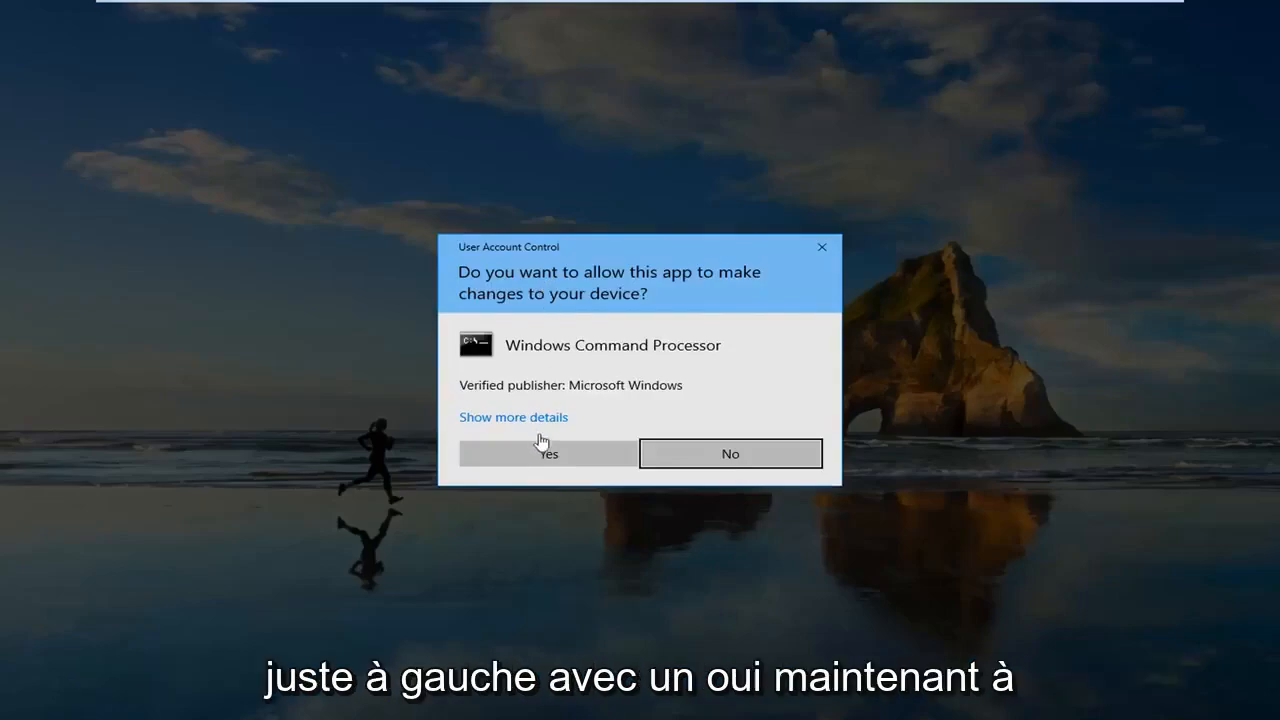
left_click(547, 453)
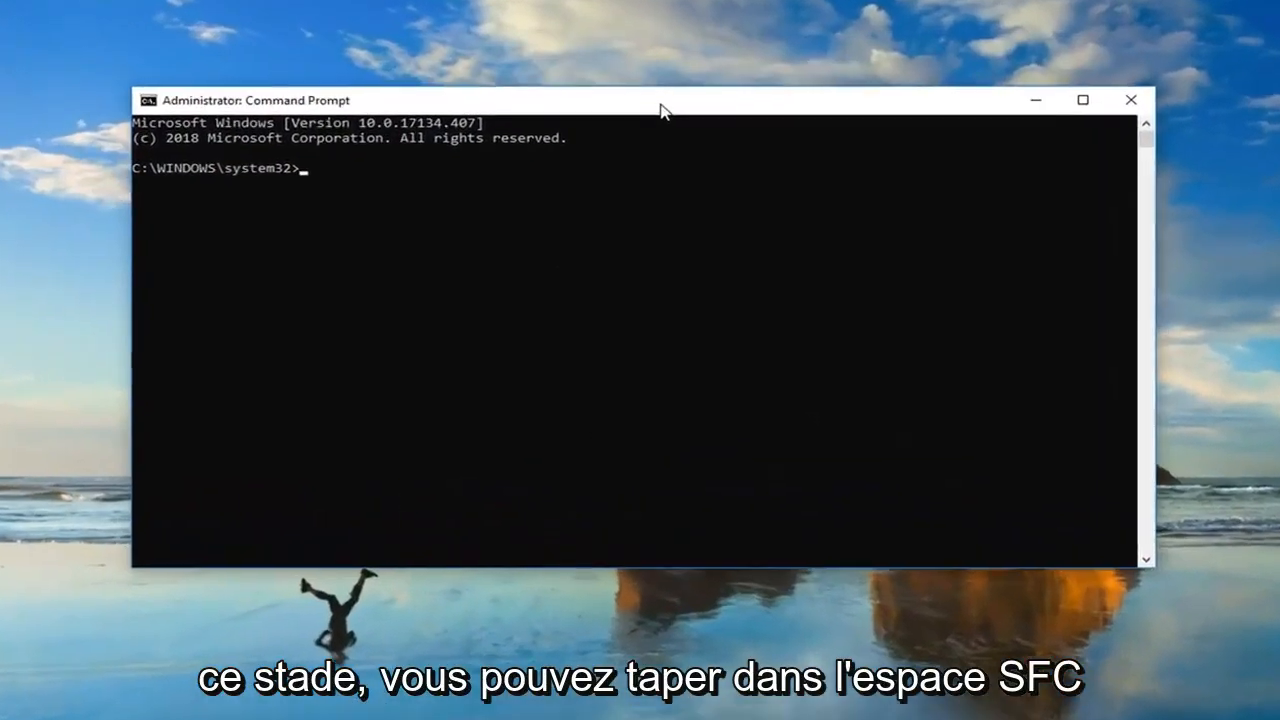
Run 'sfc /scannow' in the elevated Command Prompt
type("sfc")
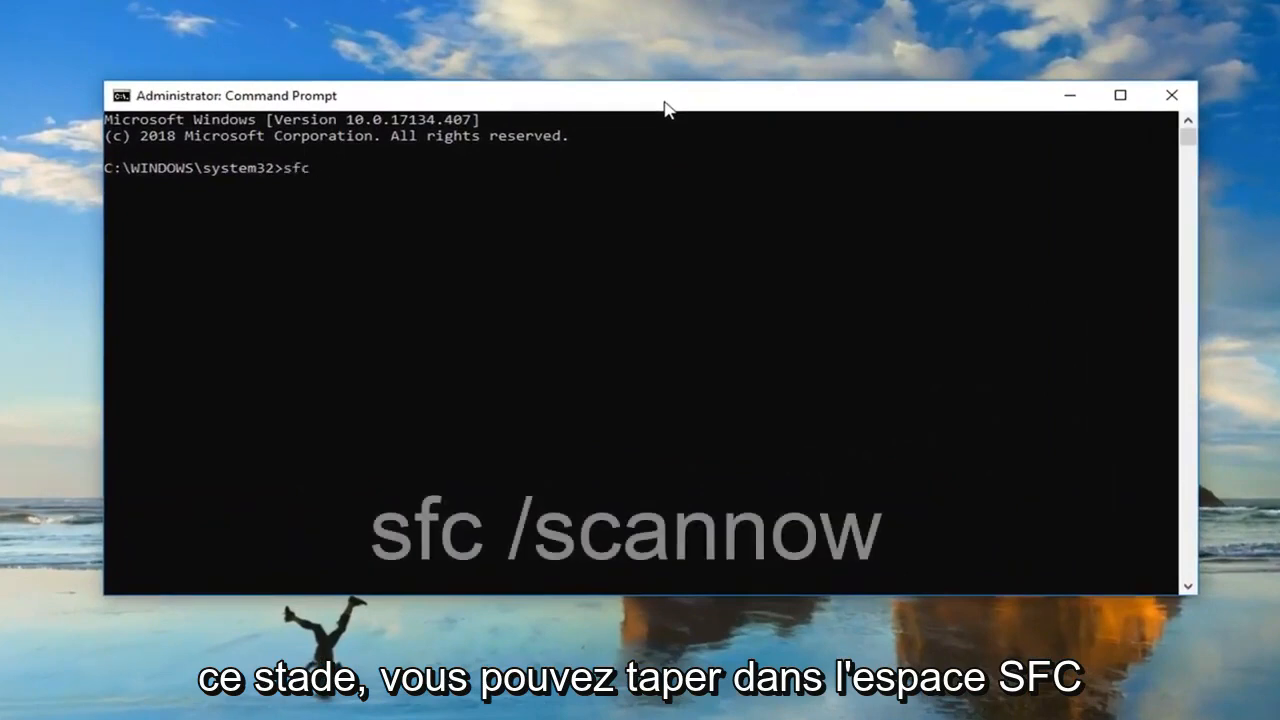
type("/scannow")
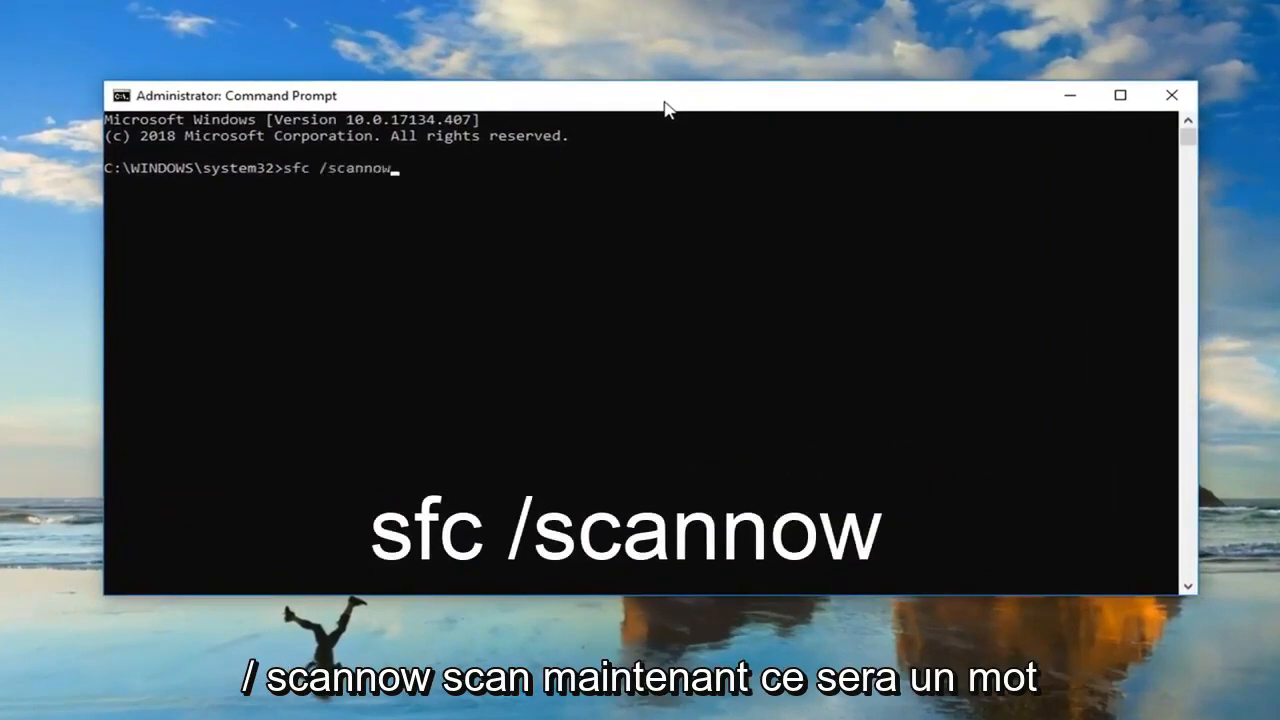
mouse_move(345, 180)
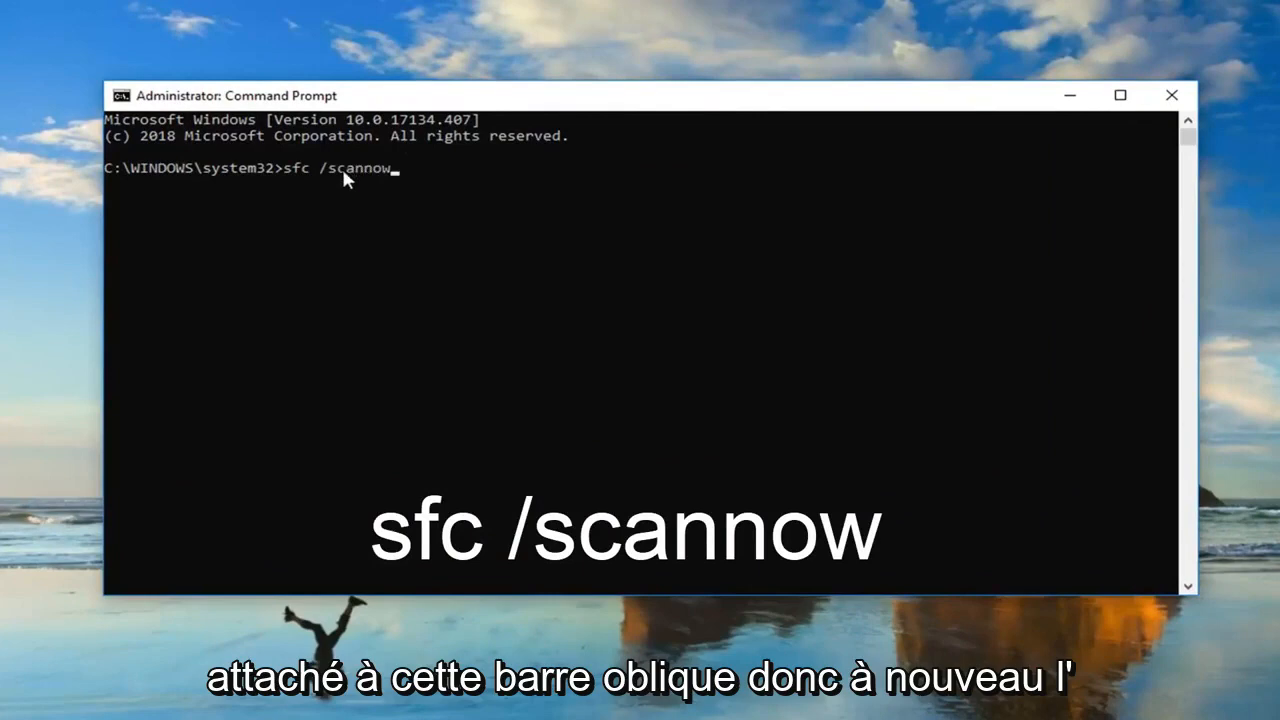
mouse_move(302, 168)
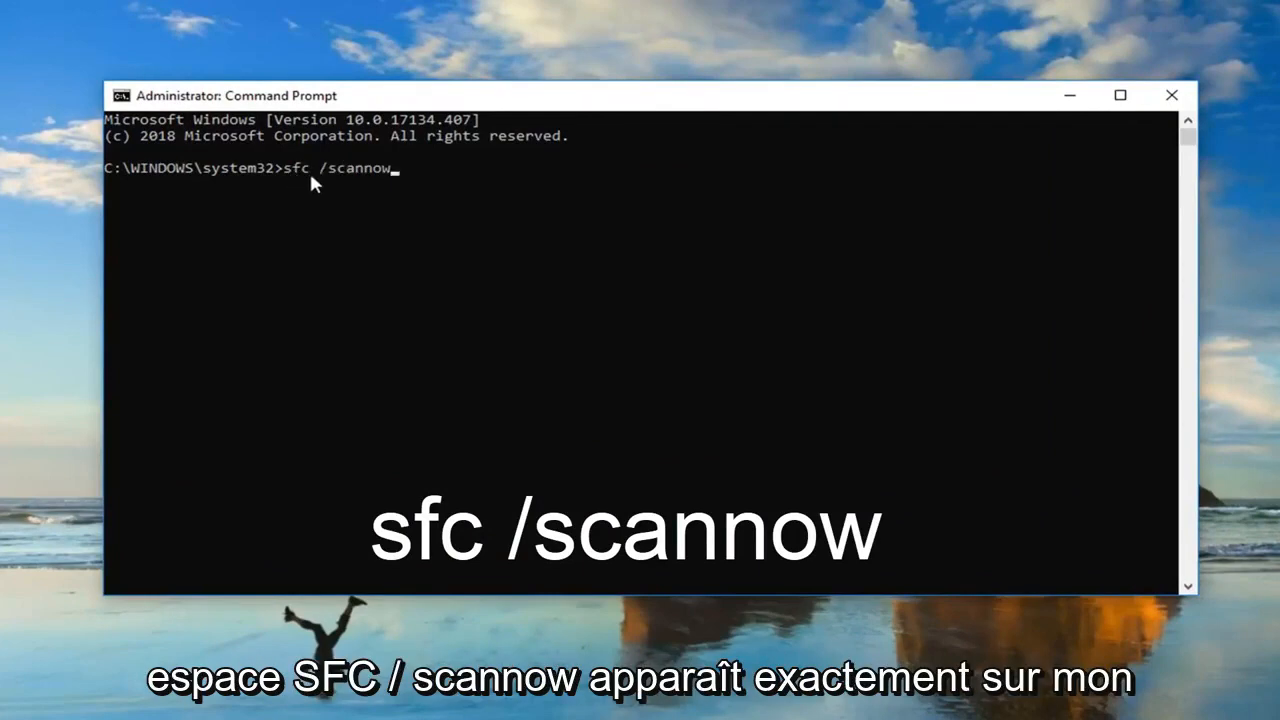
mouse_move(398, 181)
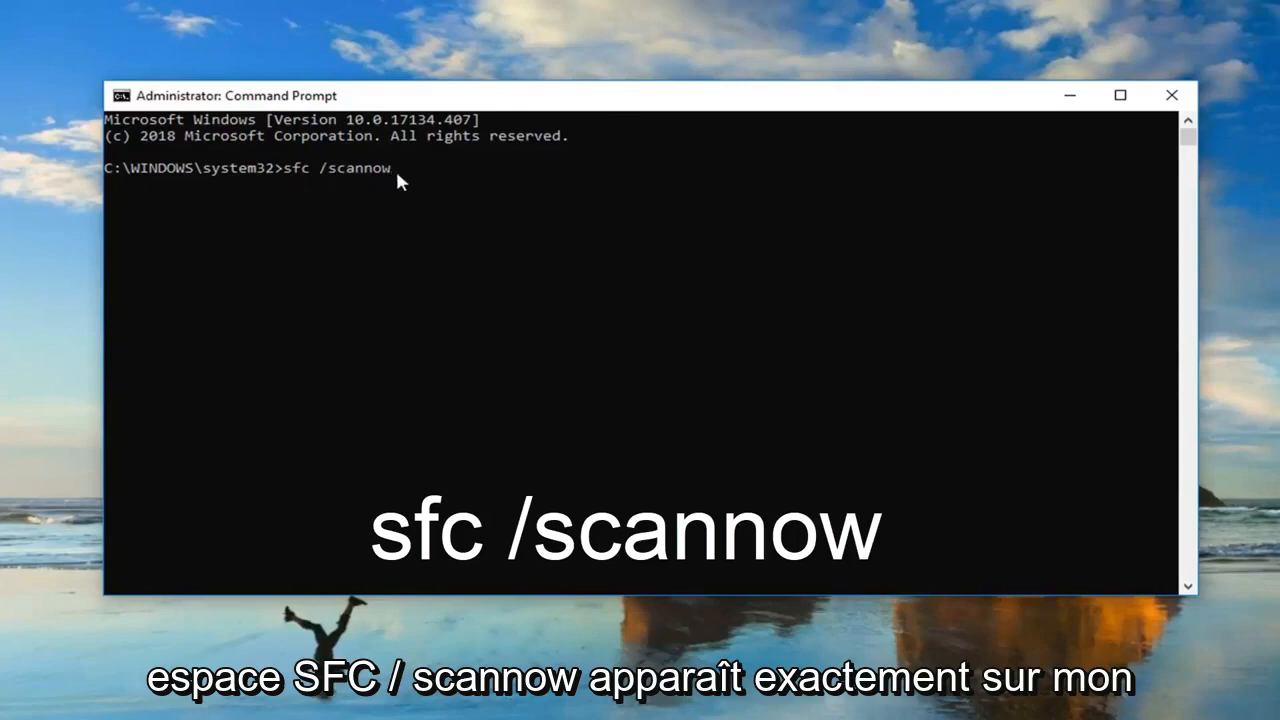
mouse_move(242, 414)
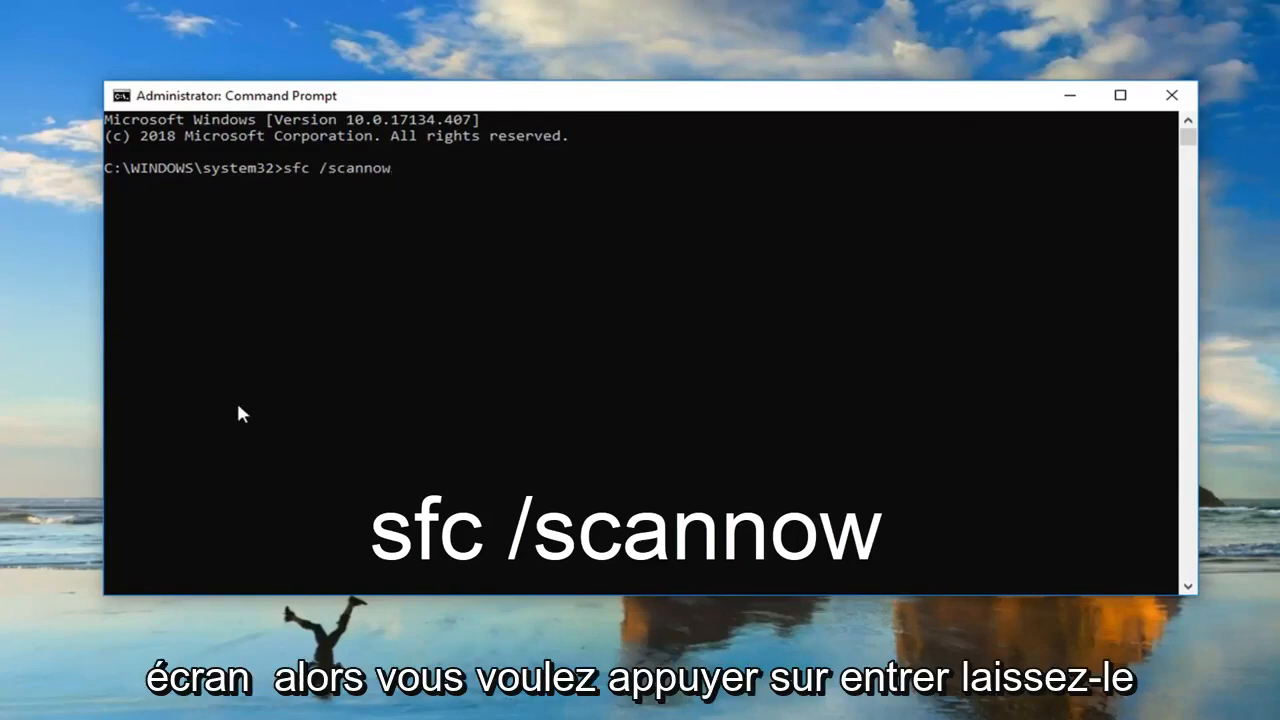
key("Return")
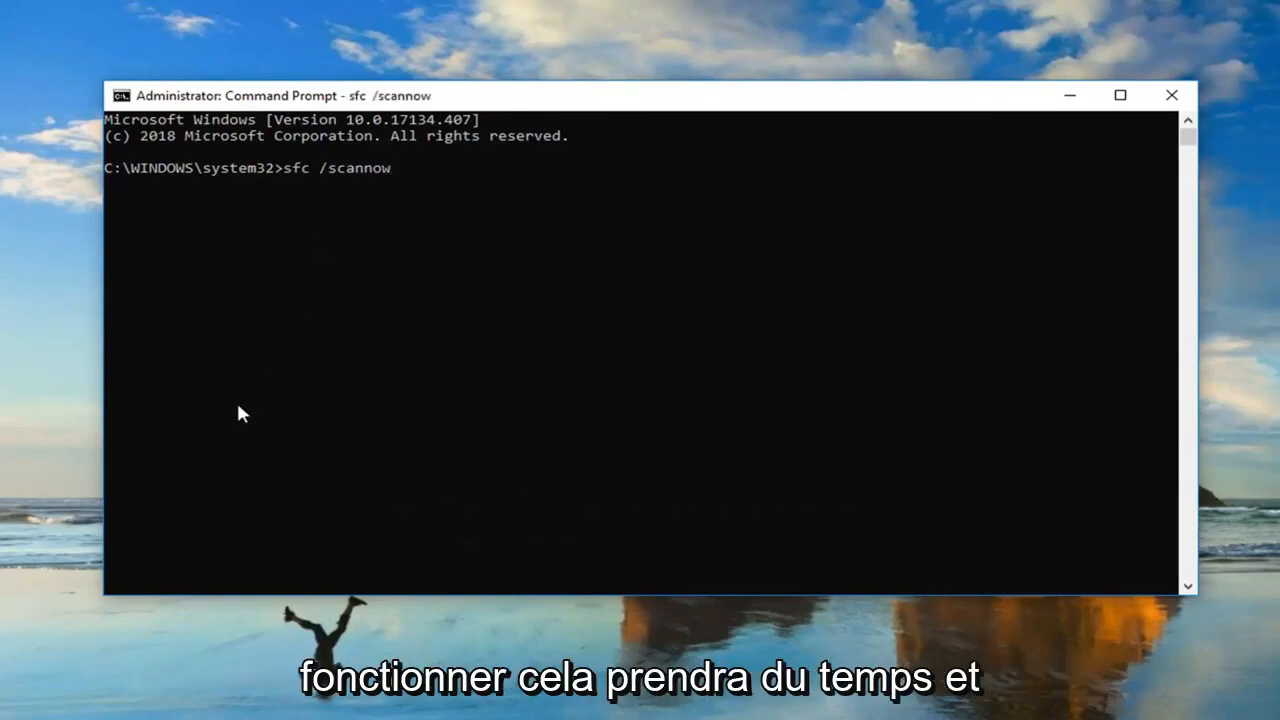
mouse_move(267, 403)
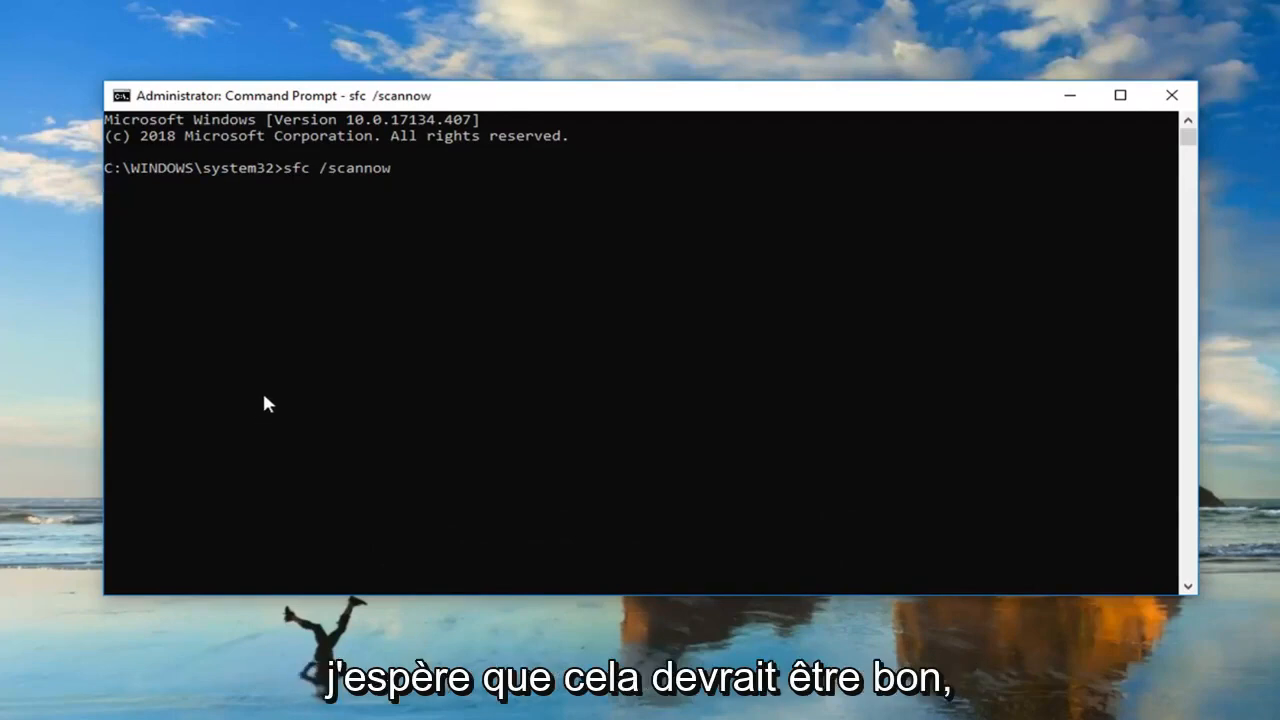